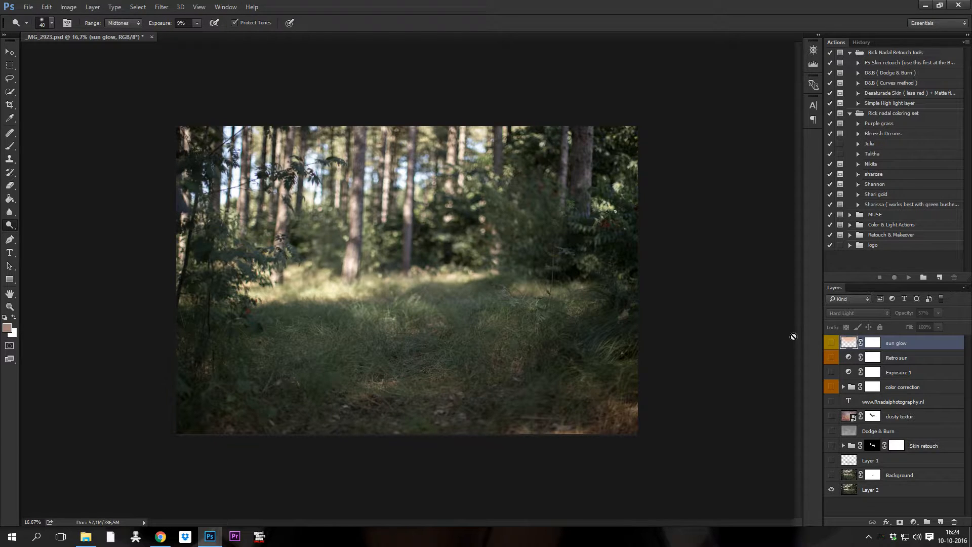
Collapse the Rick Nadal coloring and Retouch tools action sets and show every layer
left_click(832, 387)
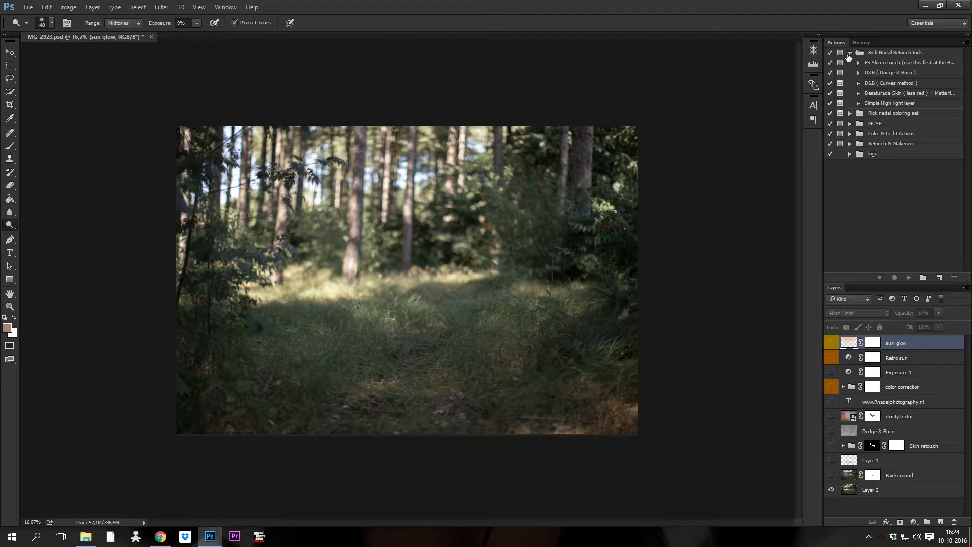
left_click(847, 52)
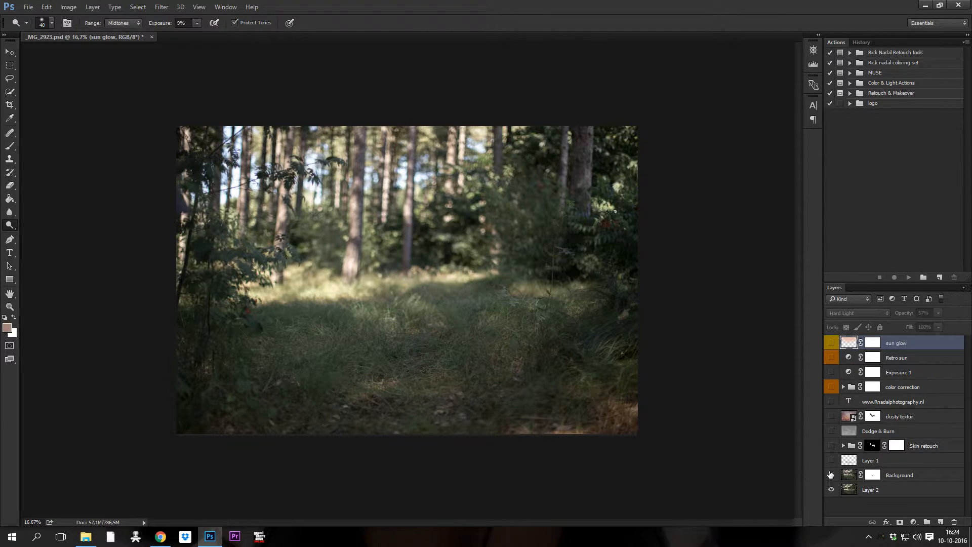
left_click(830, 342)
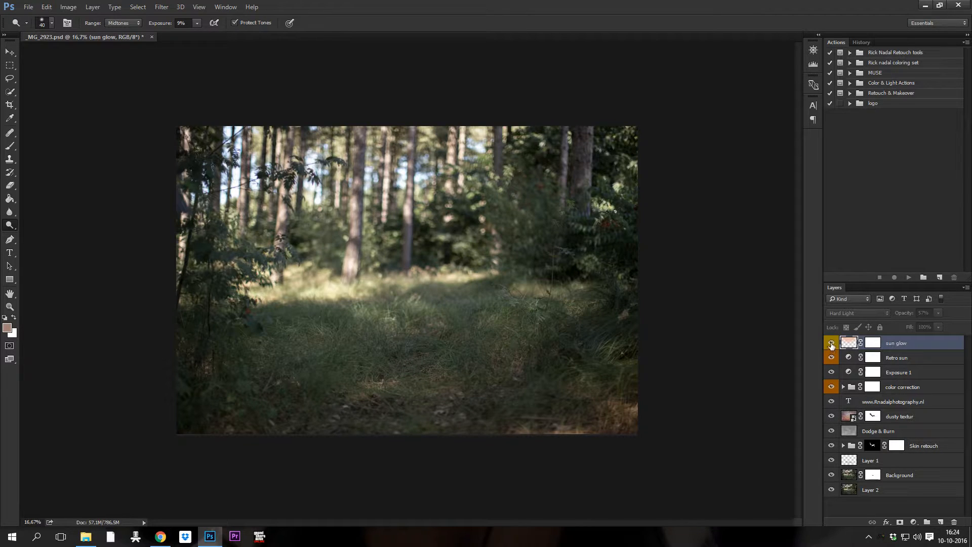
Hide the sun glow, adjustment, texture and retouch layers, leaving only the base images
left_click(831, 342)
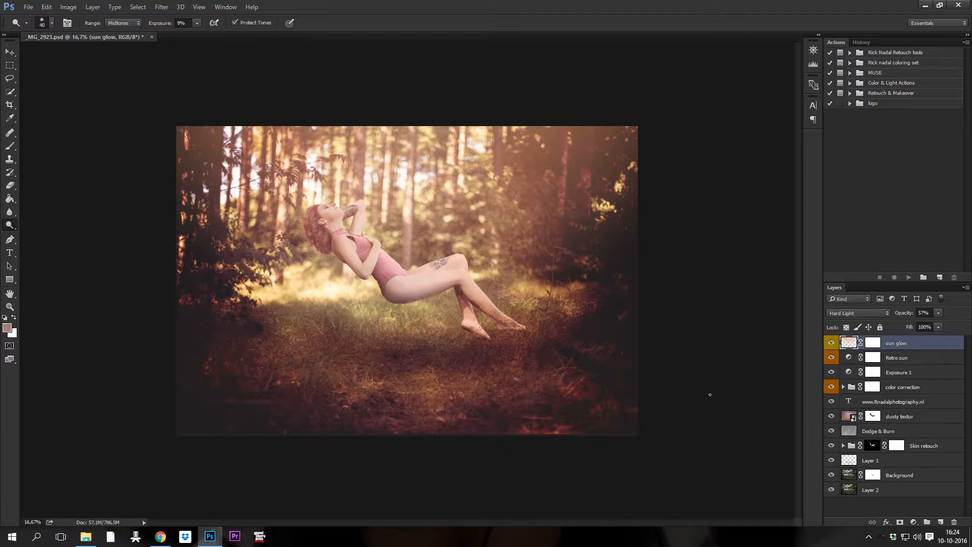
left_click(831, 342)
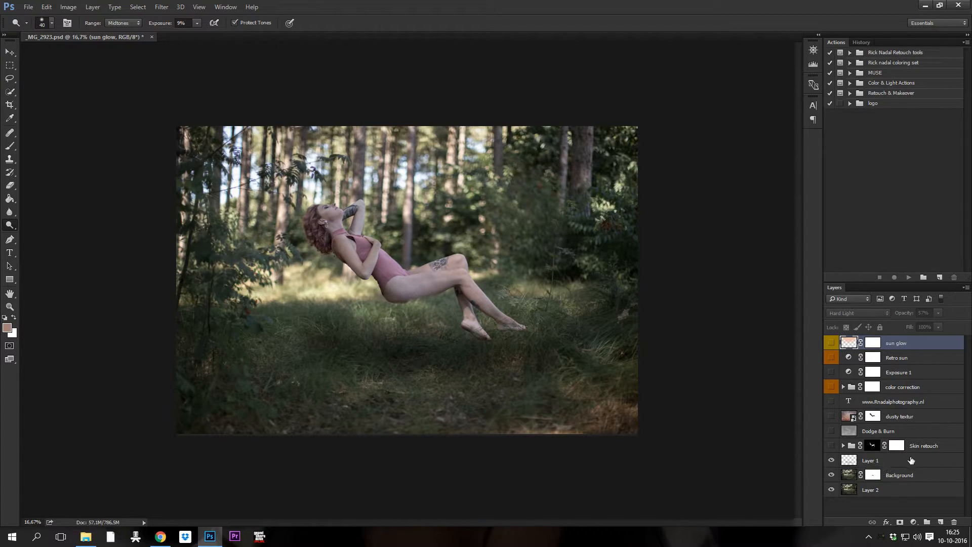
Rename Layer 1 to 'schadow' and stretch its contents slightly taller
double_click(871, 460)
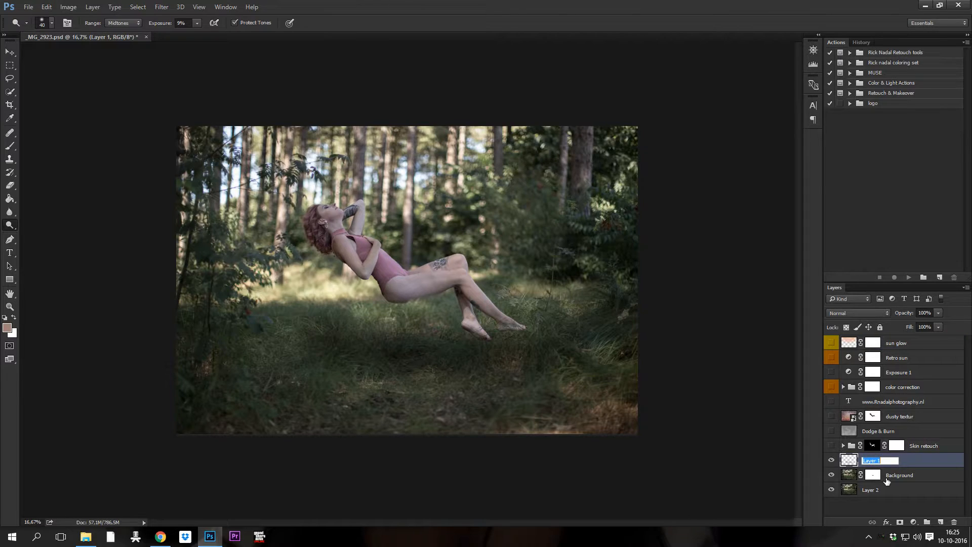
type("schadow")
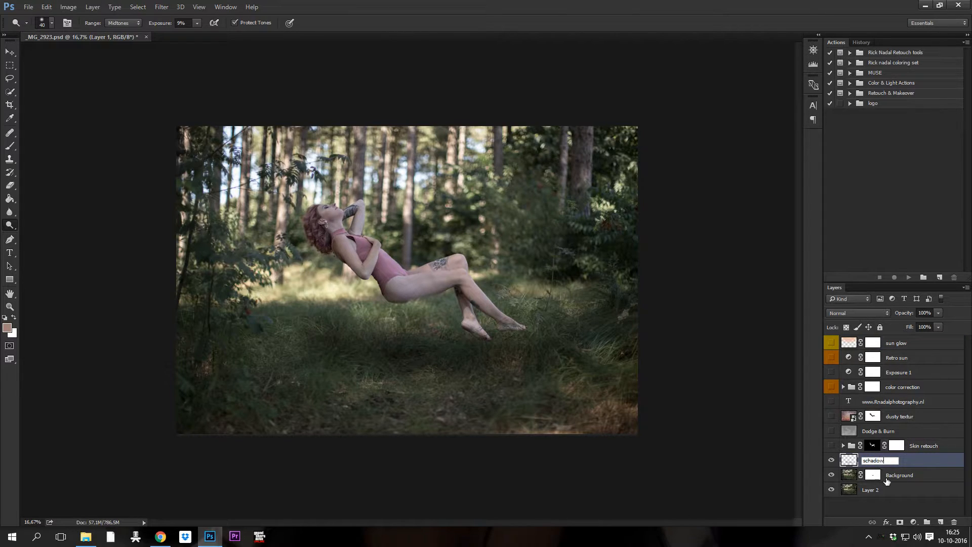
key("Enter")
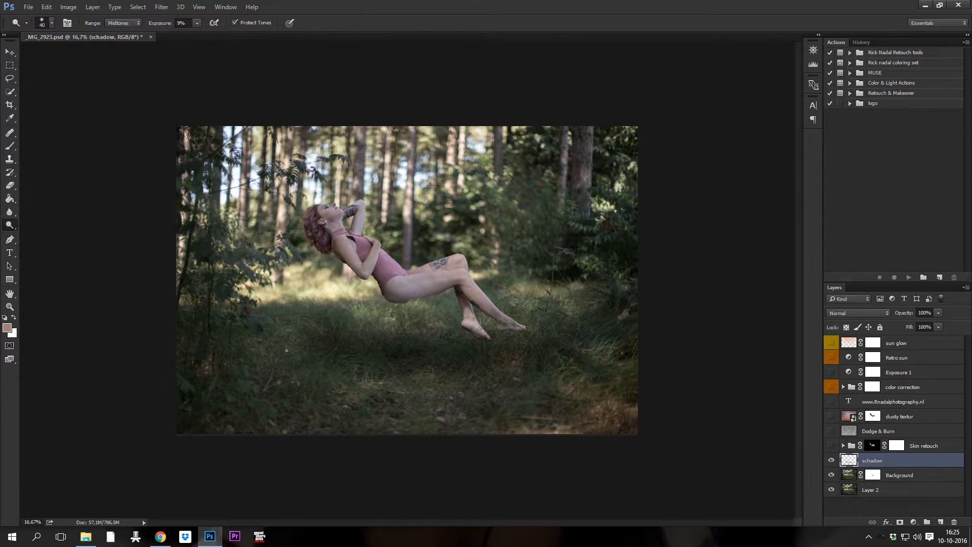
mouse_move(369, 351)
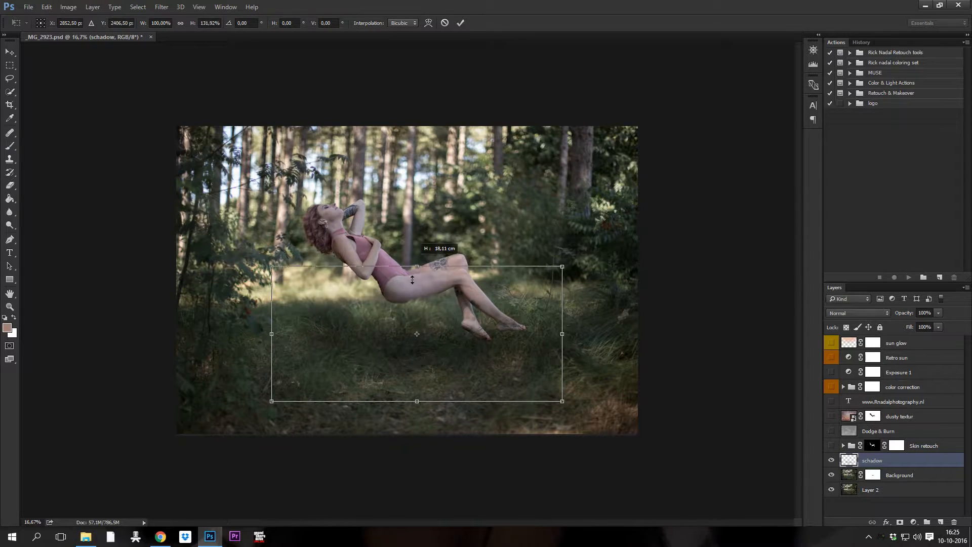
left_click_drag(417, 266, 417, 253)
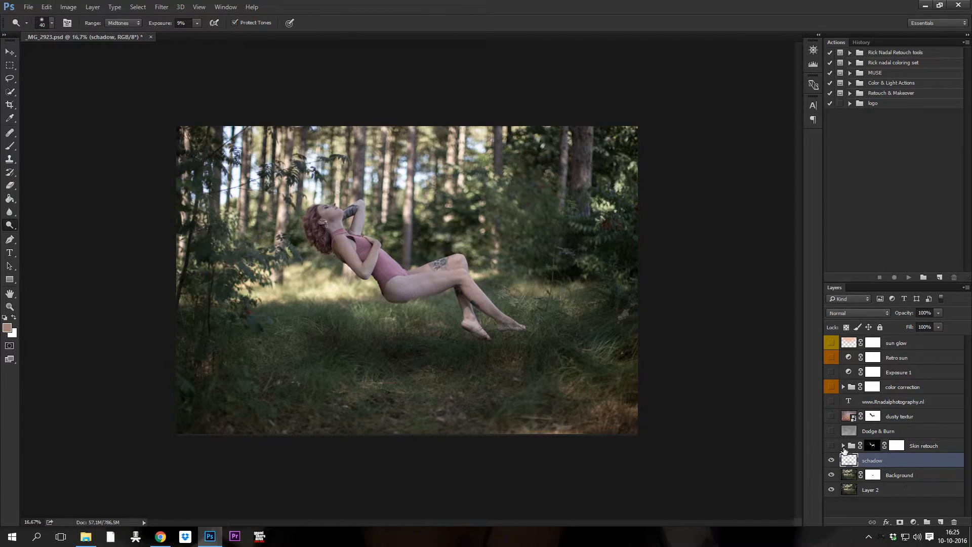
Show the Skin retouch group again above the schadow layer
left_click(832, 446)
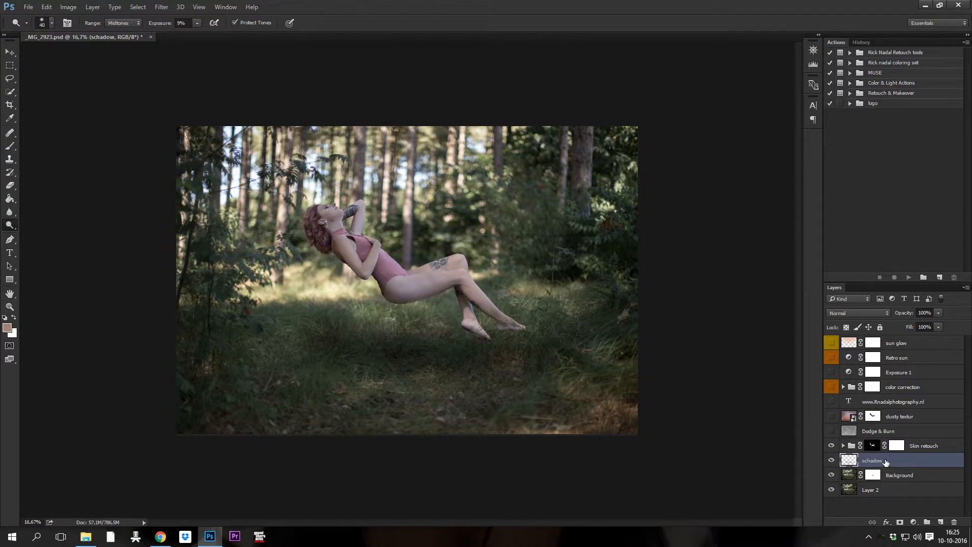
mouse_move(849, 460)
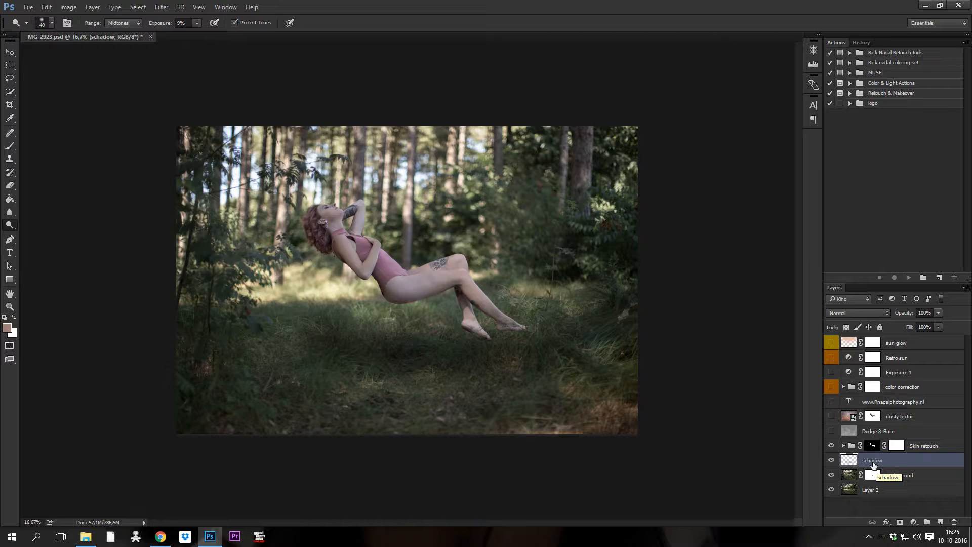
mouse_move(872, 446)
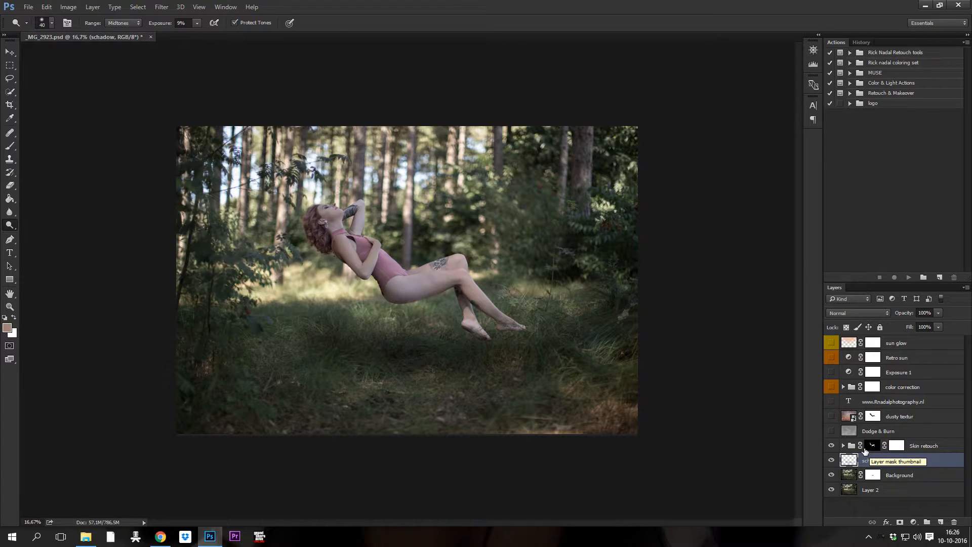
mouse_move(851, 446)
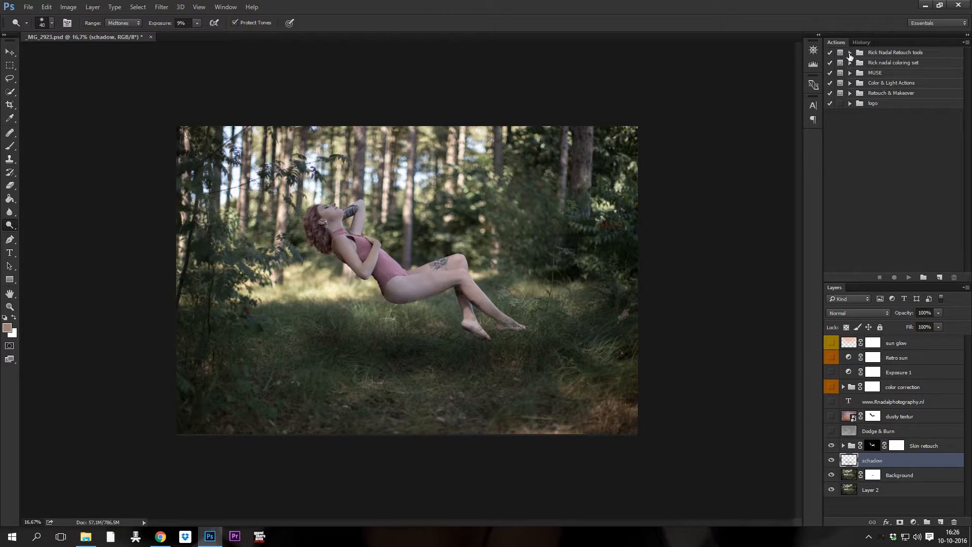
left_click(849, 52)
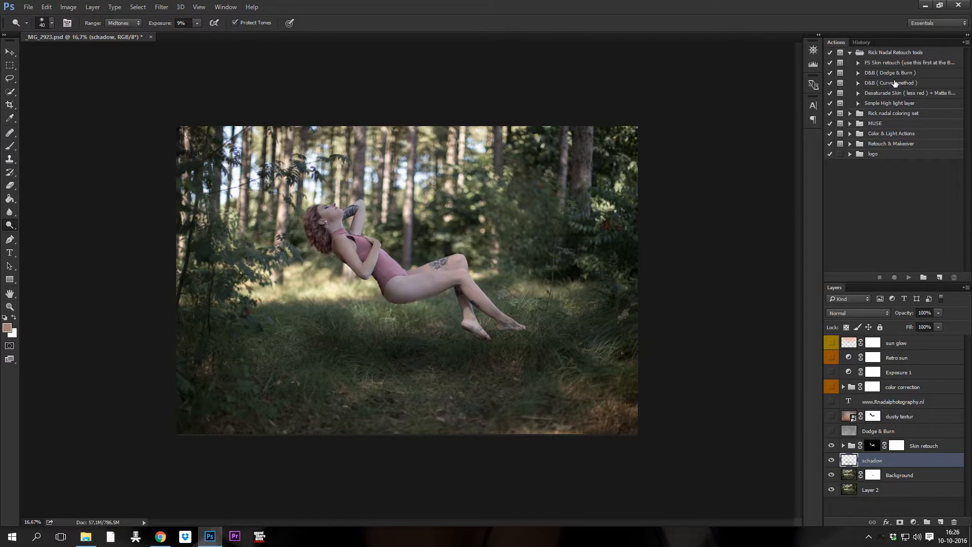
left_click(851, 113)
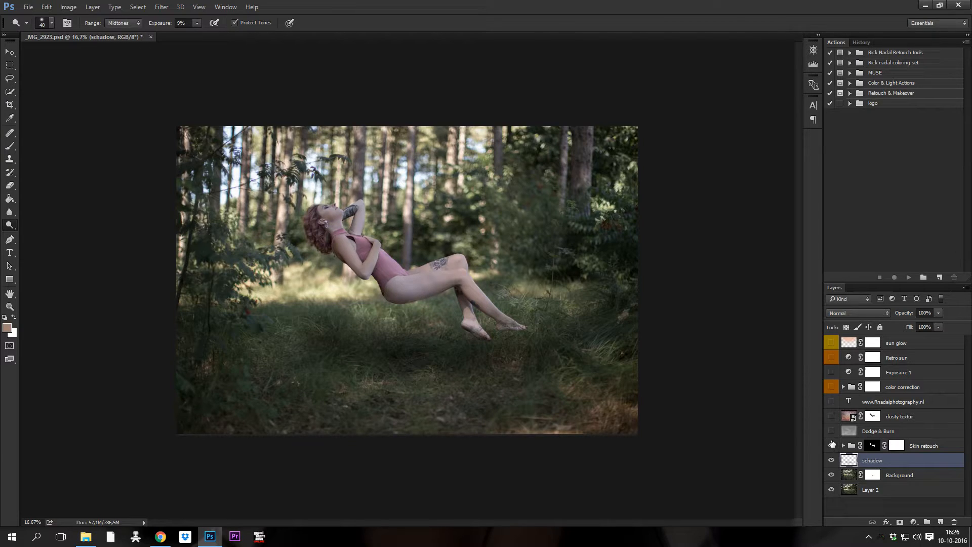
Switch the Dodge & Burn layer visibility back on
left_click(831, 446)
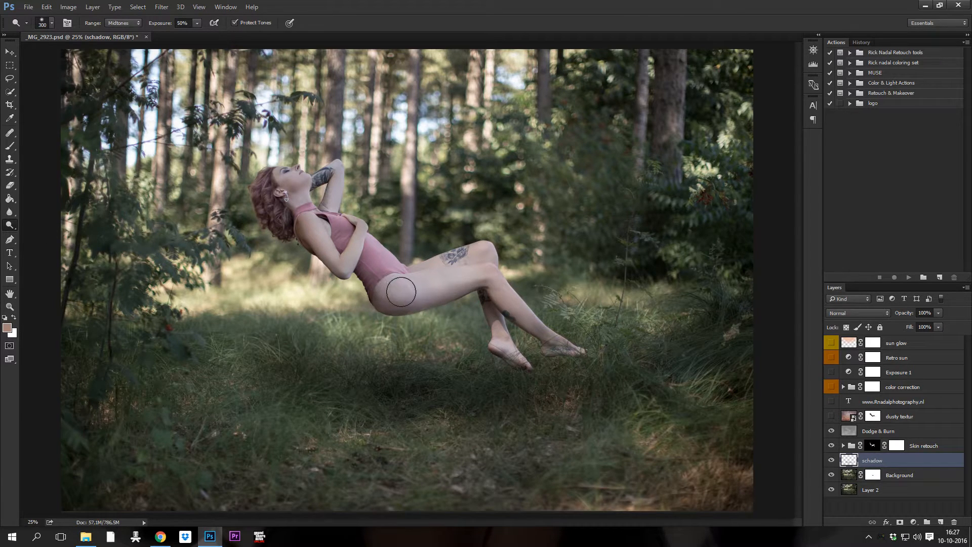
mouse_move(398, 298)
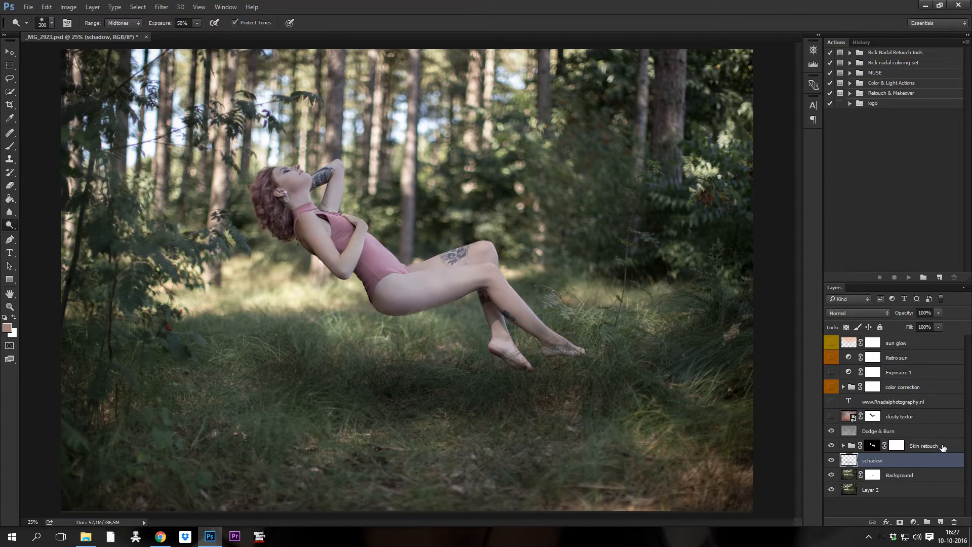
Dodge the woman's thigh and hip on the Dodge & Burn layer at 50% Midtones
left_click(879, 430)
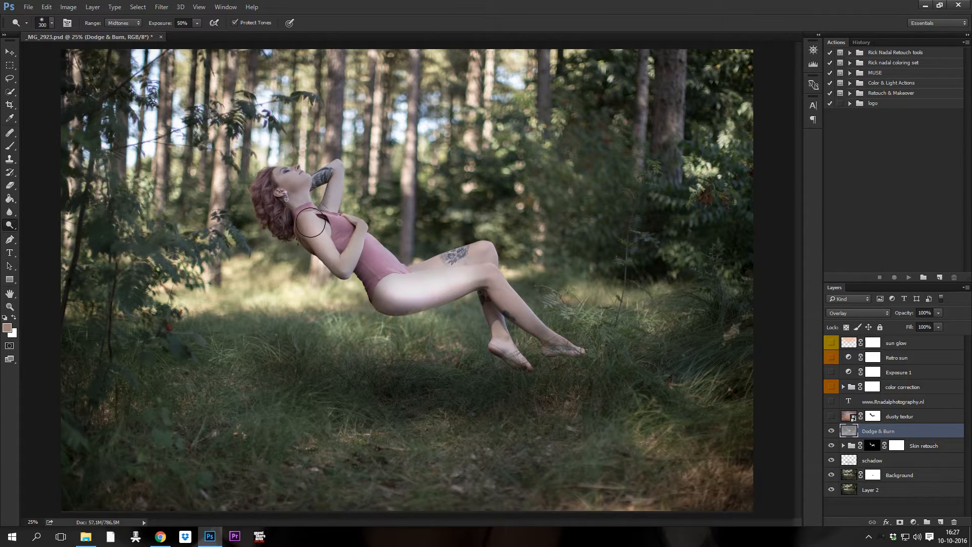
left_click_drag(310, 223, 502, 279)
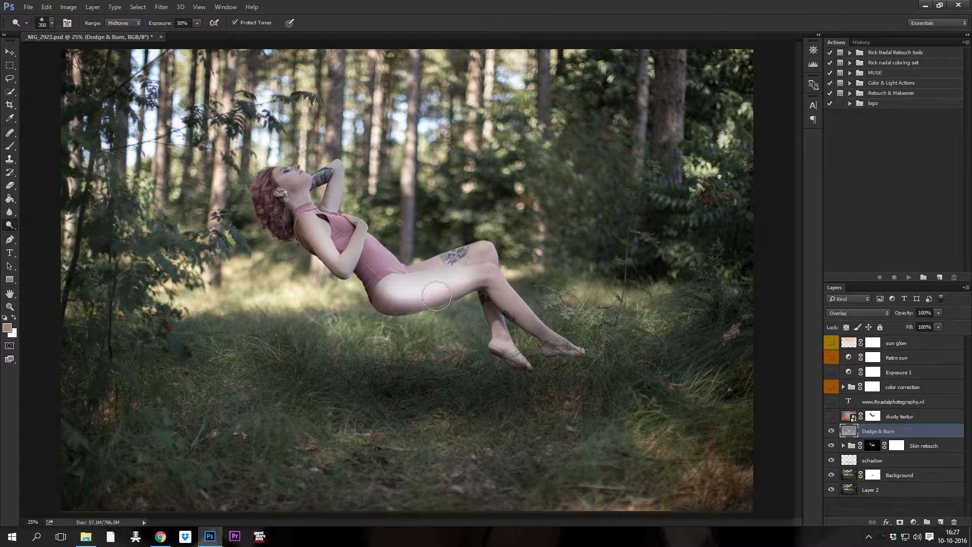
Step backward and forward through history via the Edit menu to compare the dodge strokes
left_click(46, 8)
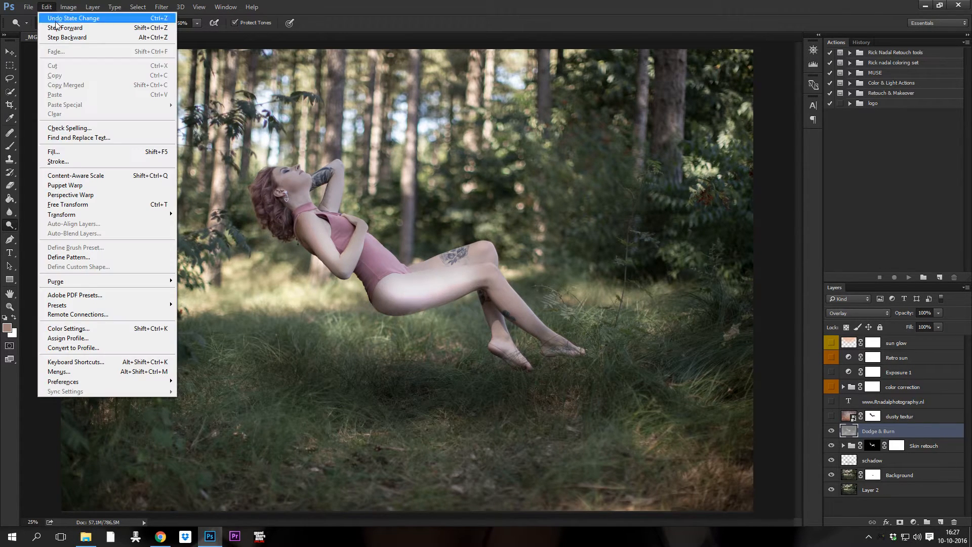
mouse_move(65, 28)
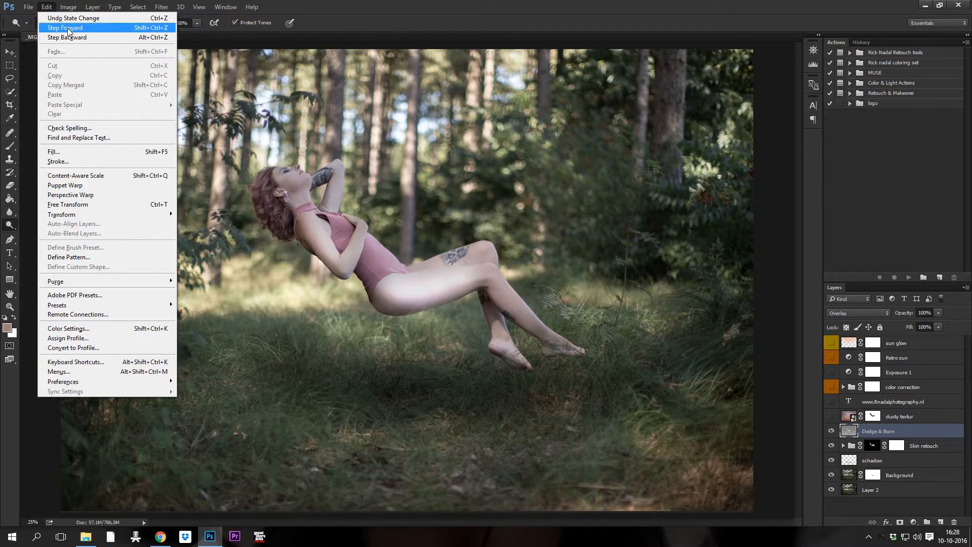
left_click(69, 8)
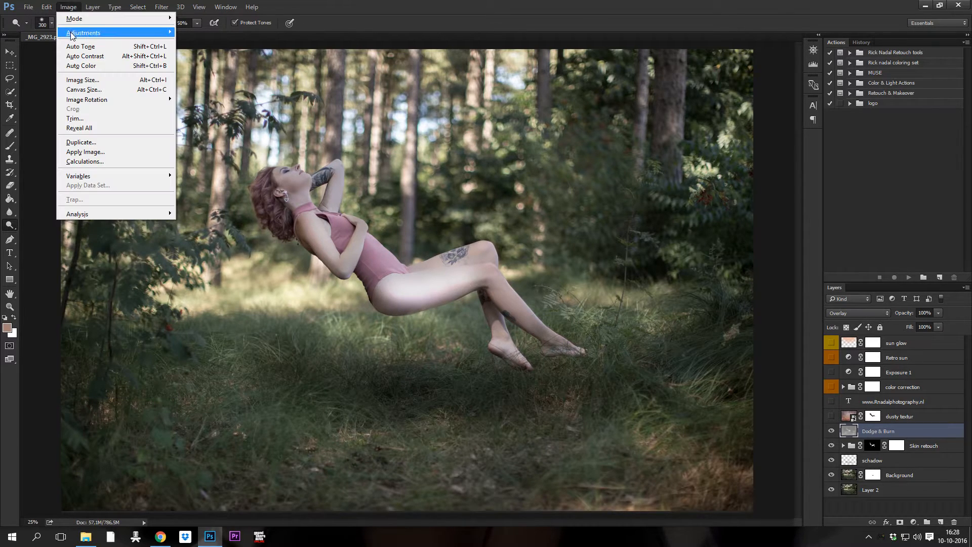
left_click(38, 8)
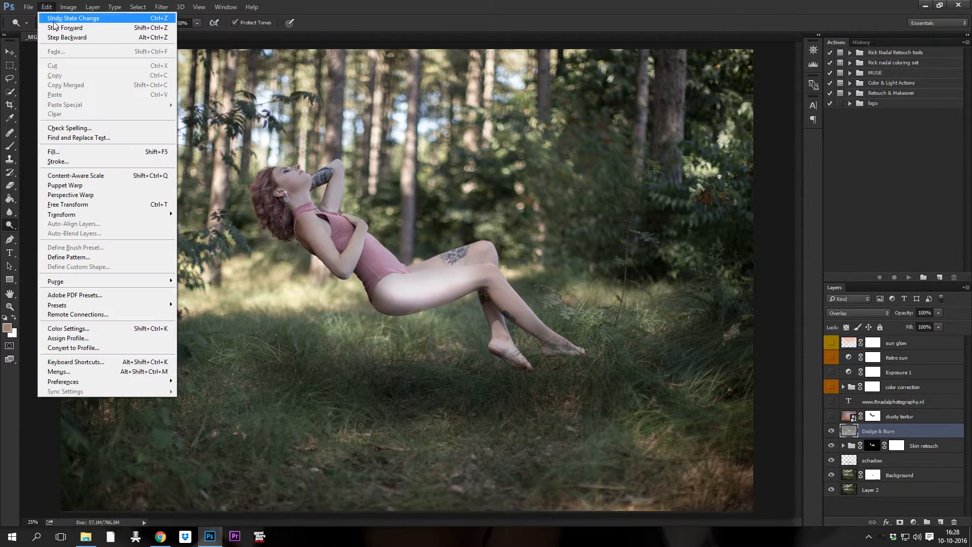
left_click(66, 36)
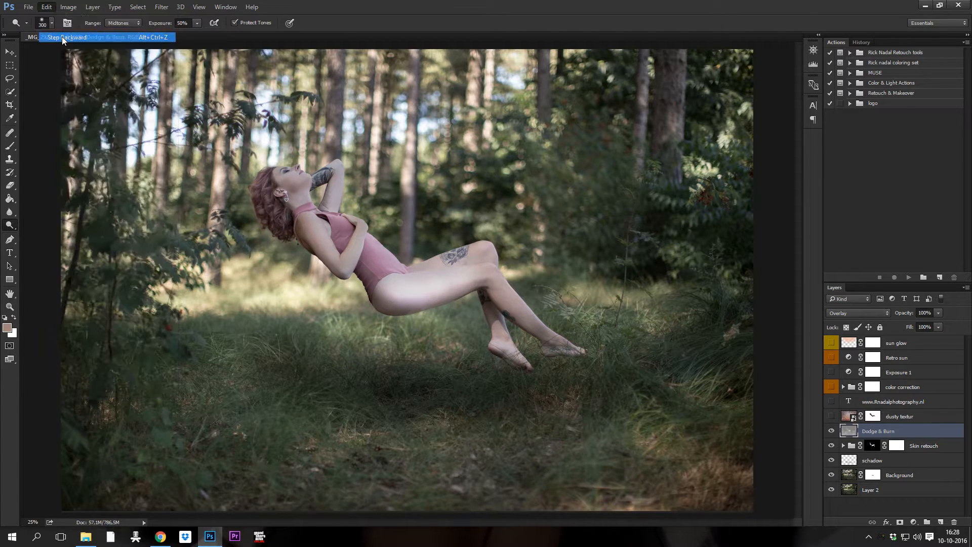
left_click(61, 38)
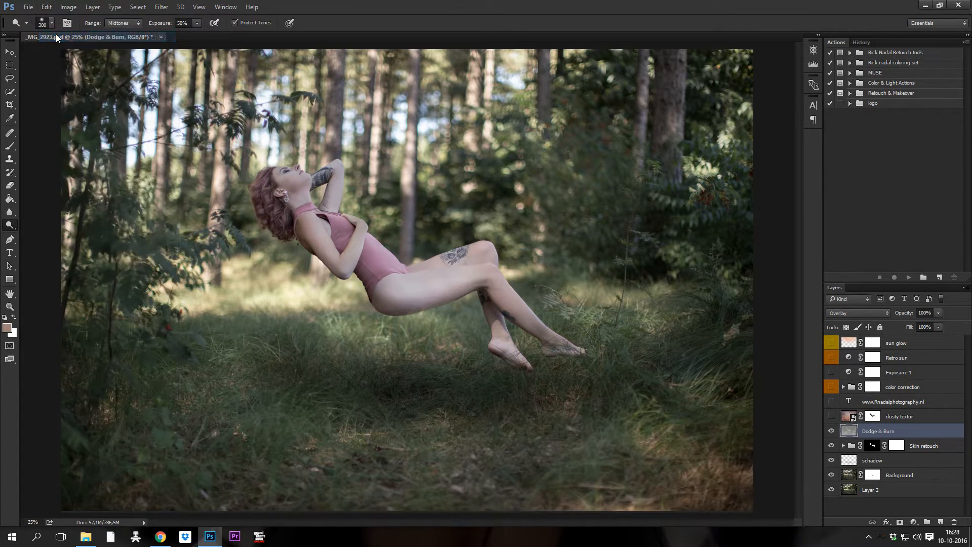
left_click(45, 8)
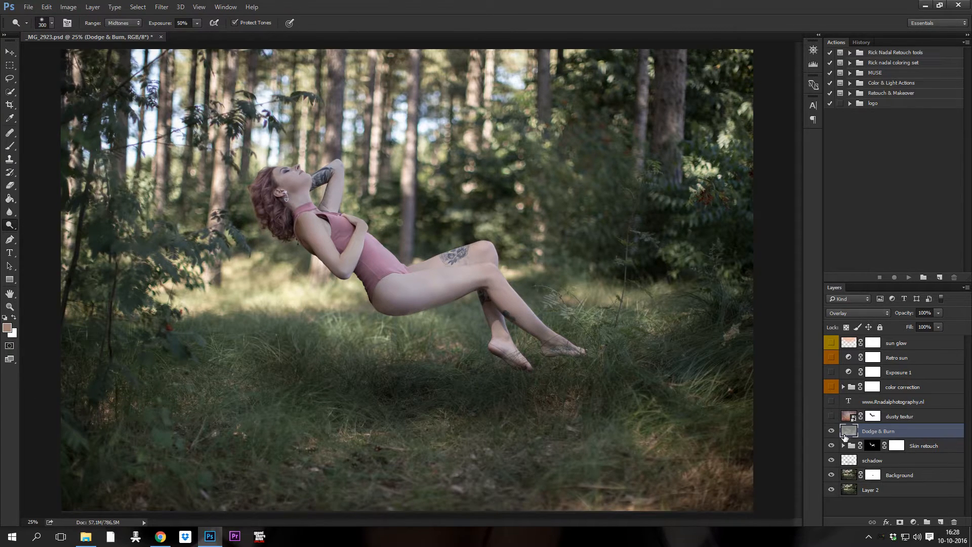
Reveal the dusty textur layer, try Normal and Overlay, and settle on Soft Light blending
left_click(830, 416)
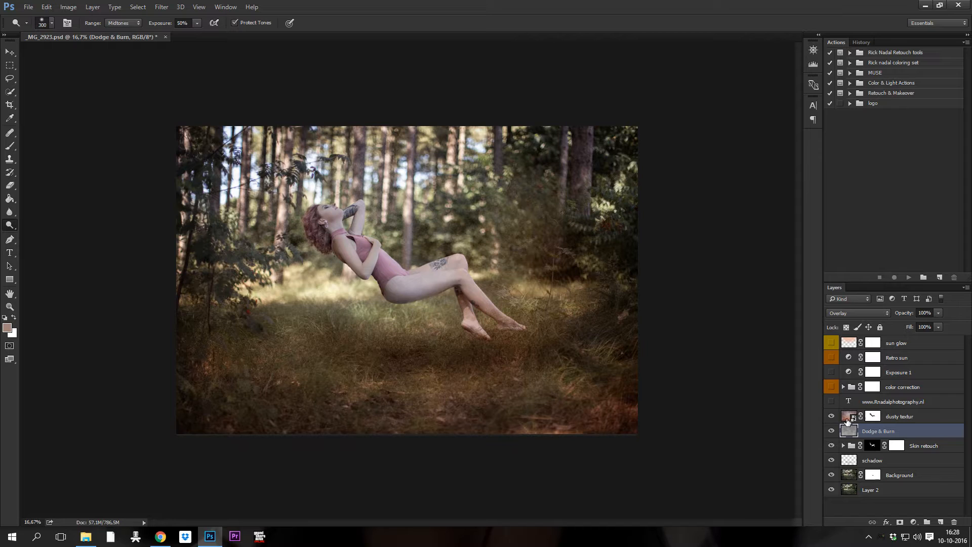
left_click(857, 313)
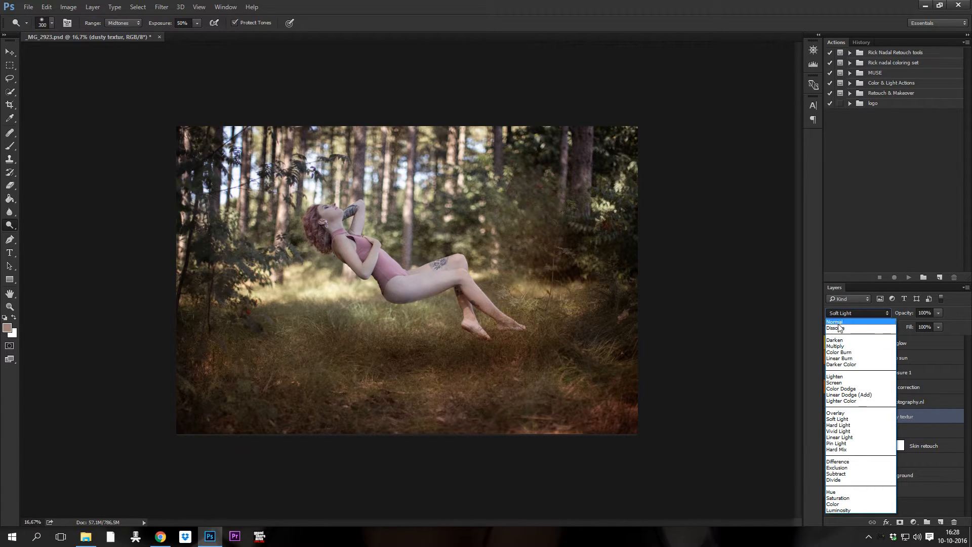
left_click(835, 322)
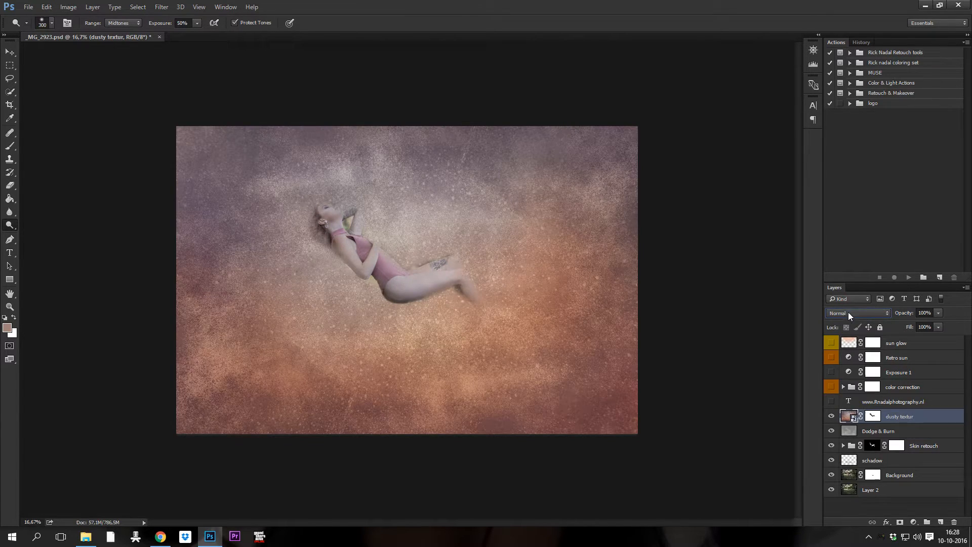
left_click(855, 313)
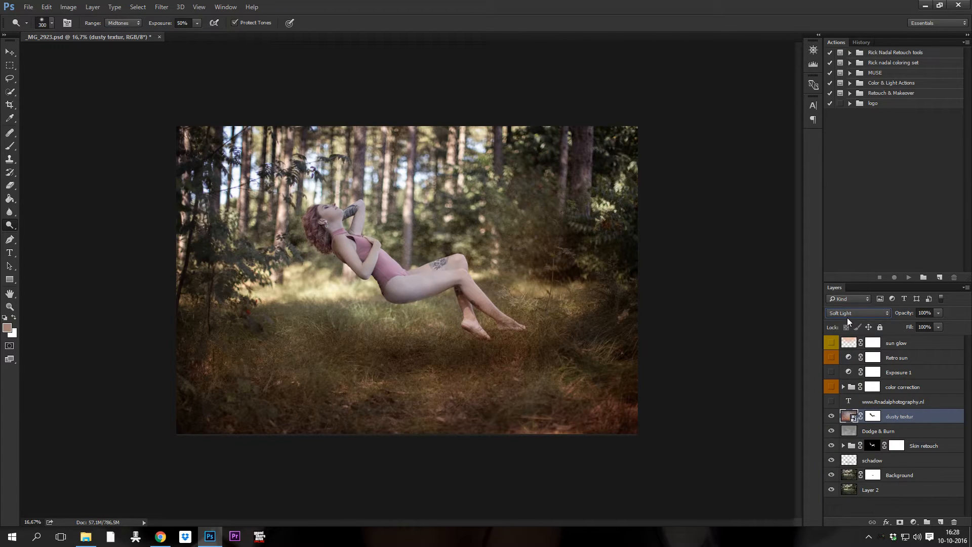
left_click(857, 313)
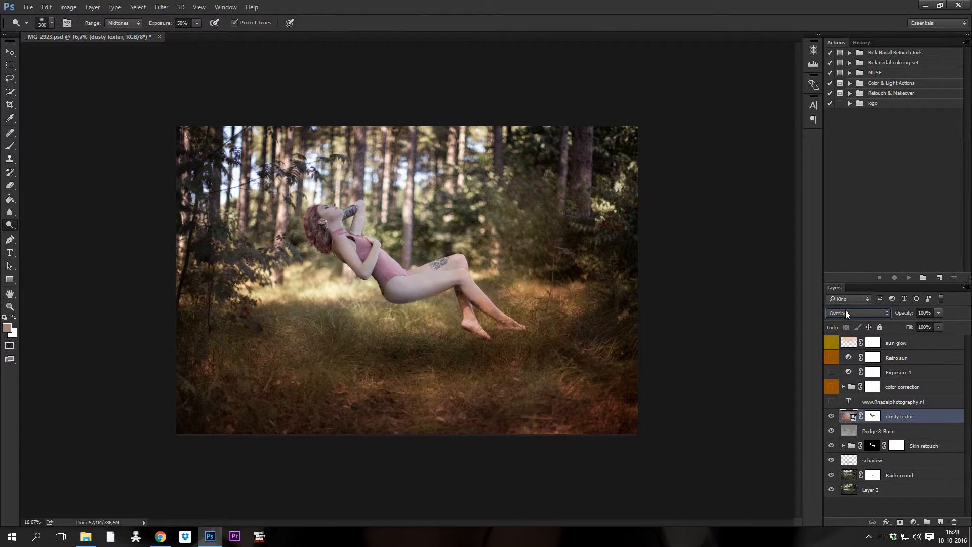
left_click(857, 313)
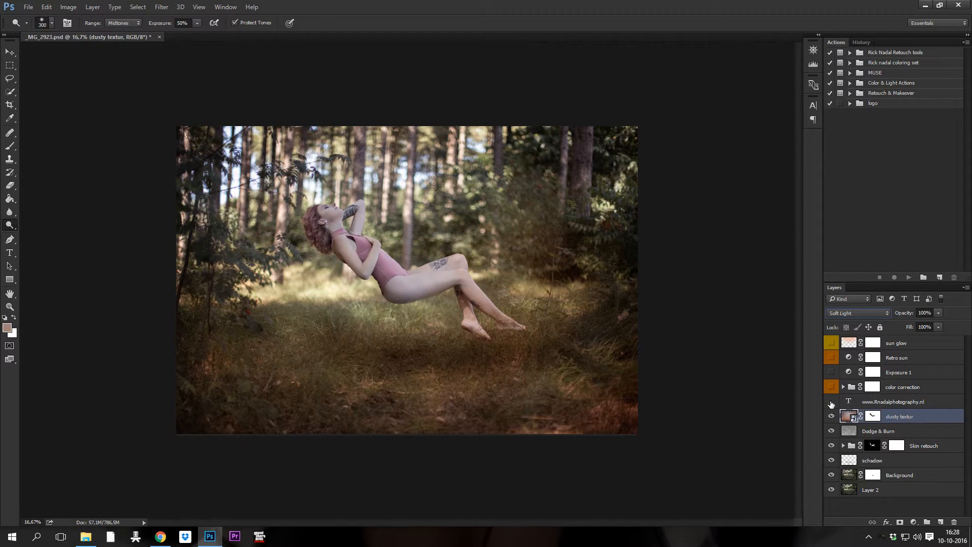
Turn on the color correction group for the warm red-orange grade
left_click(830, 401)
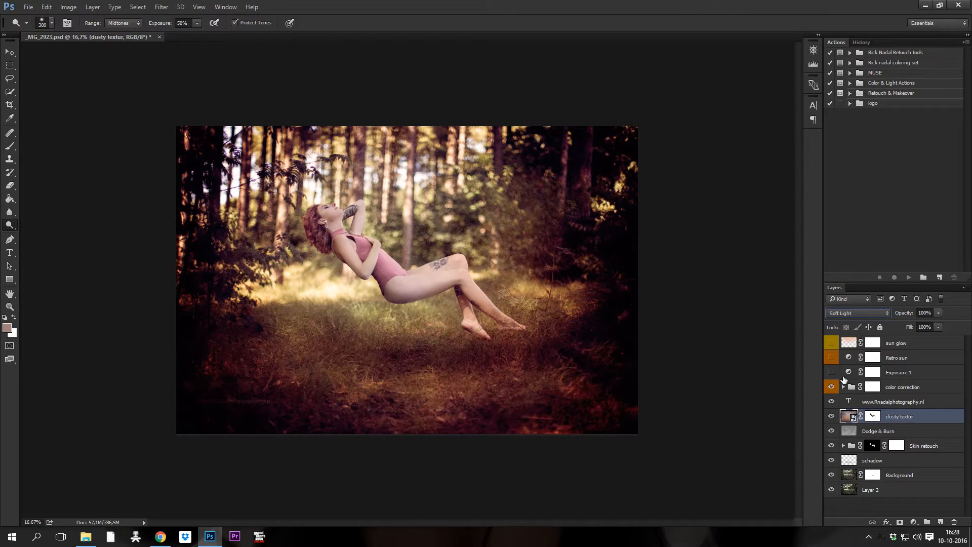
mouse_move(848, 387)
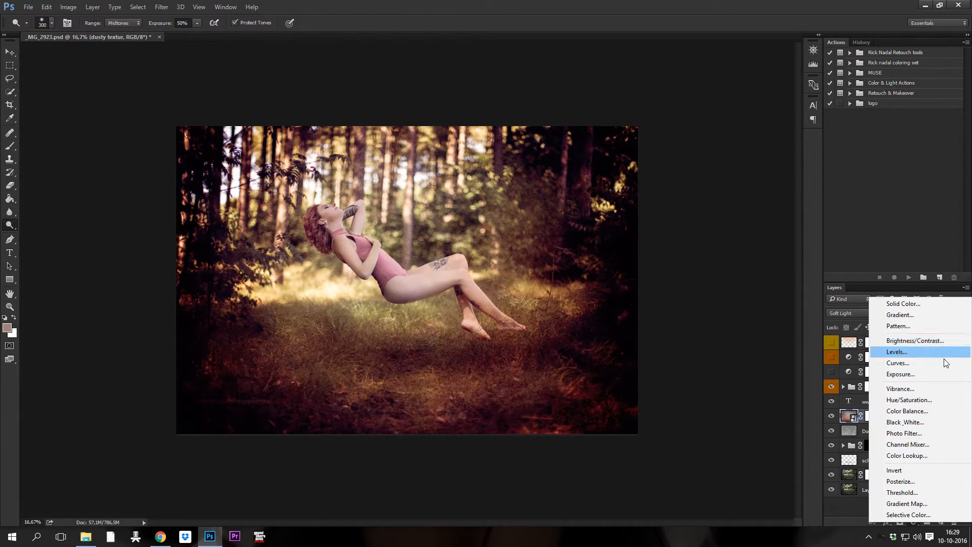
mouse_move(922, 400)
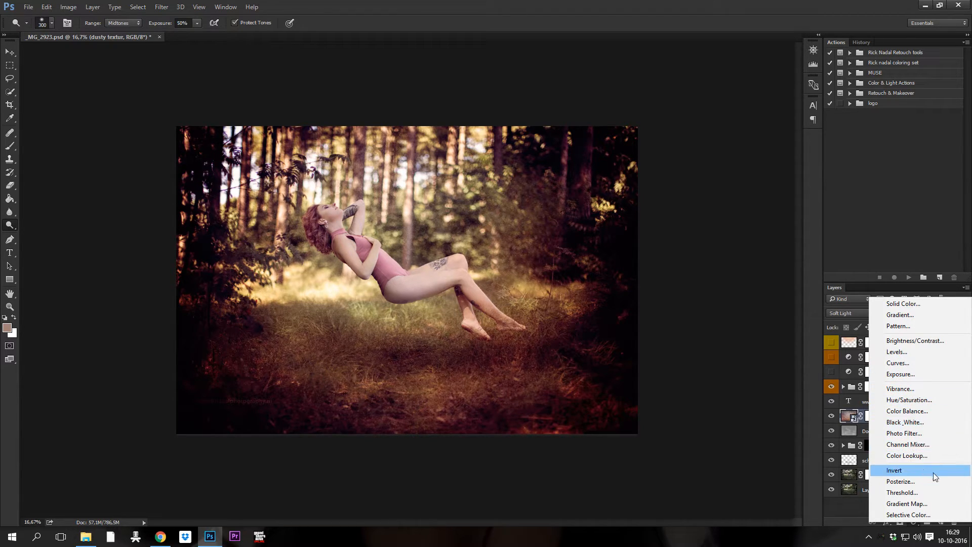
mouse_move(906, 315)
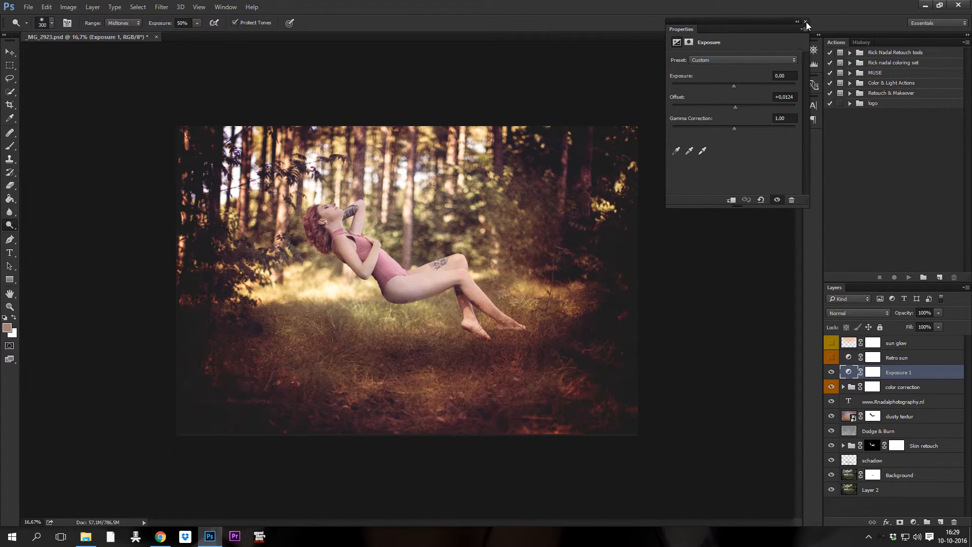
Compare Exposure 1 on and off, try stronger and weaker offsets, then set Offset to 0.0124
left_click(807, 21)
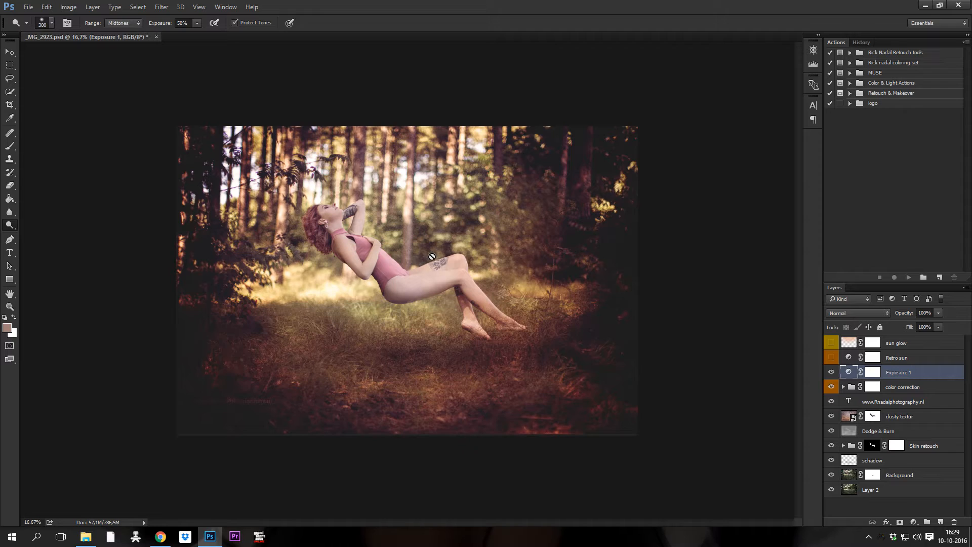
mouse_move(715, 327)
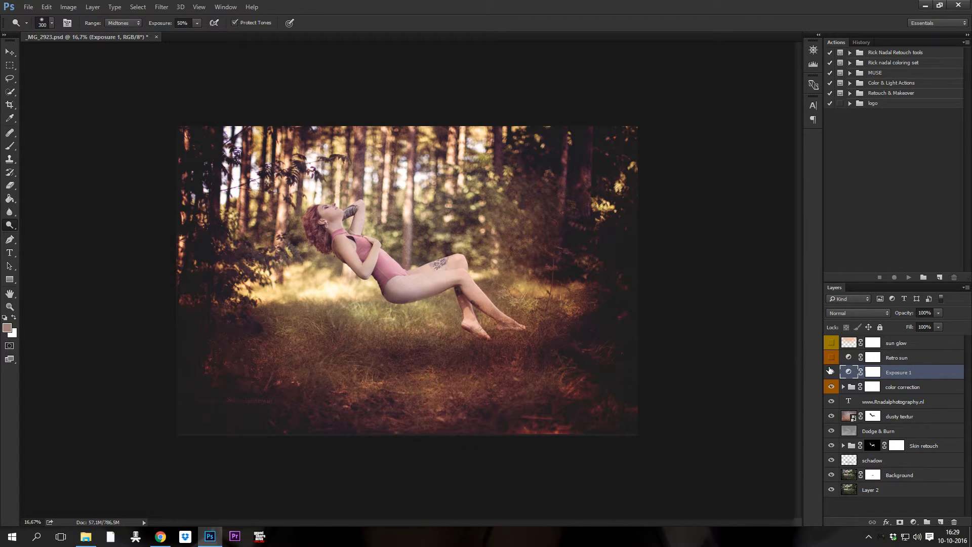
left_click(830, 372)
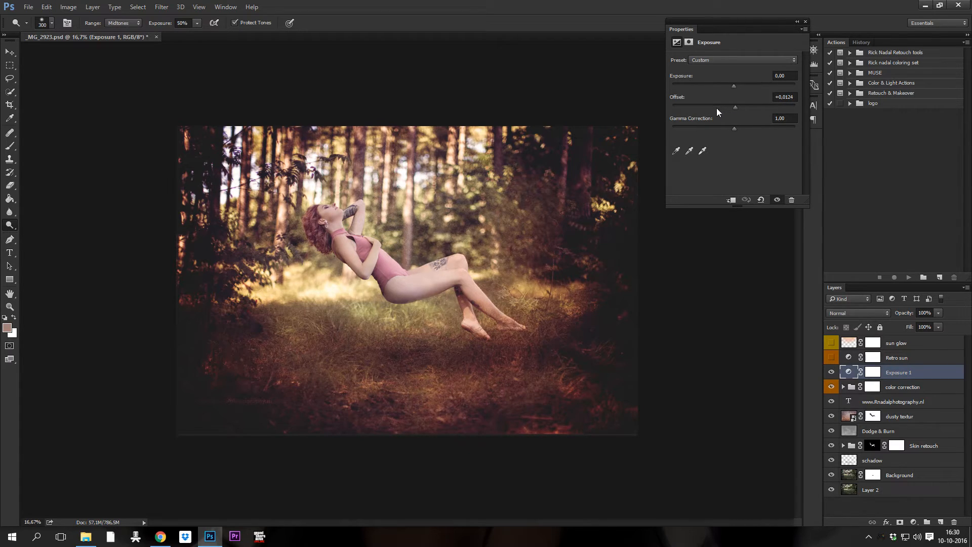
left_click_drag(733, 106, 748, 106)
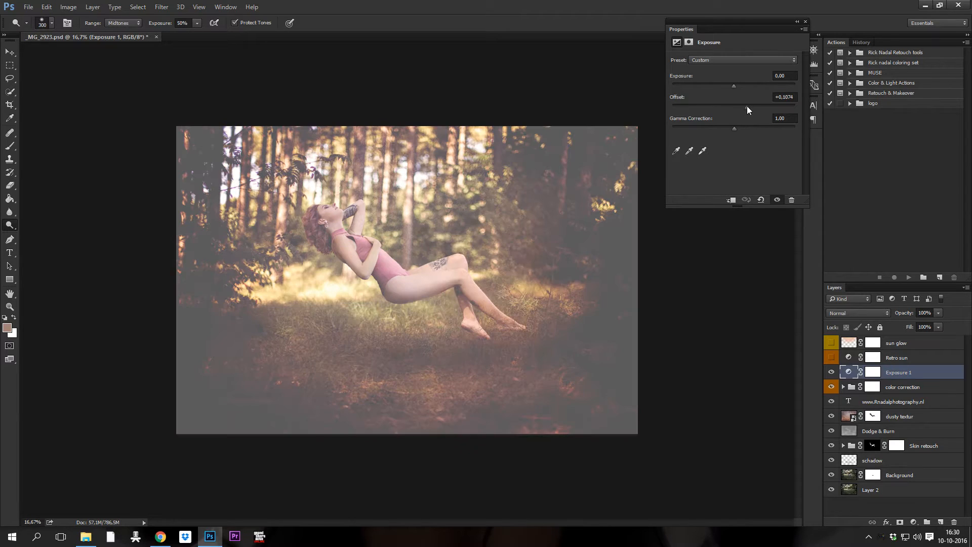
left_click_drag(733, 106, 769, 107)
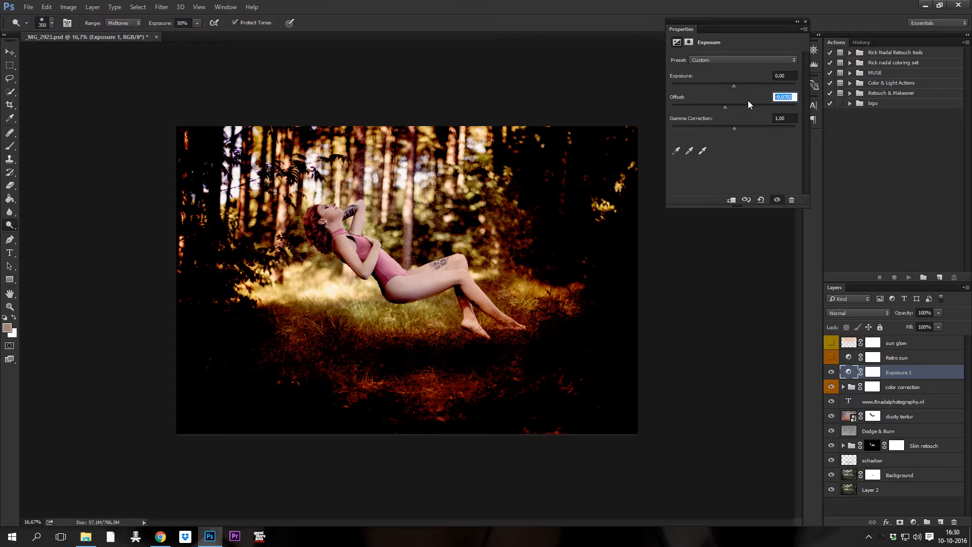
type("0,")
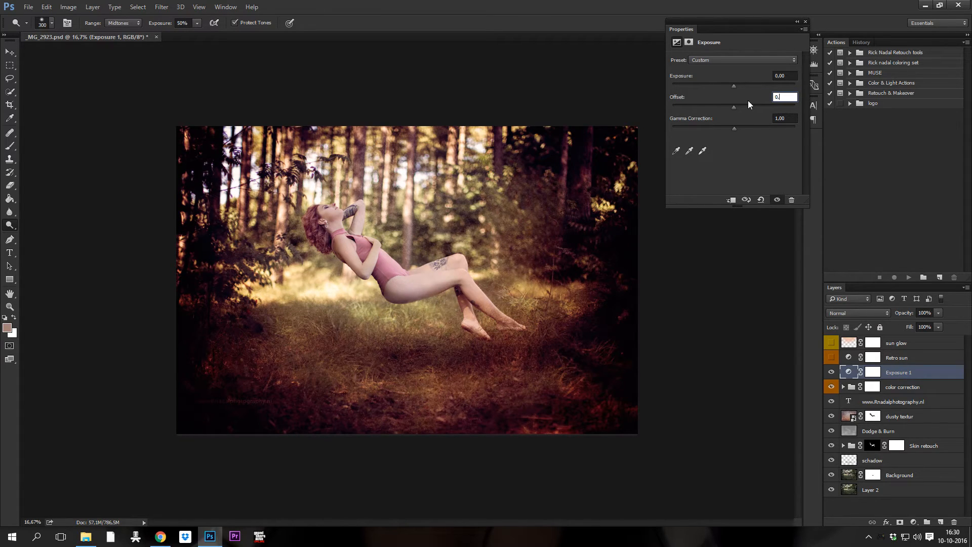
type("0.0124")
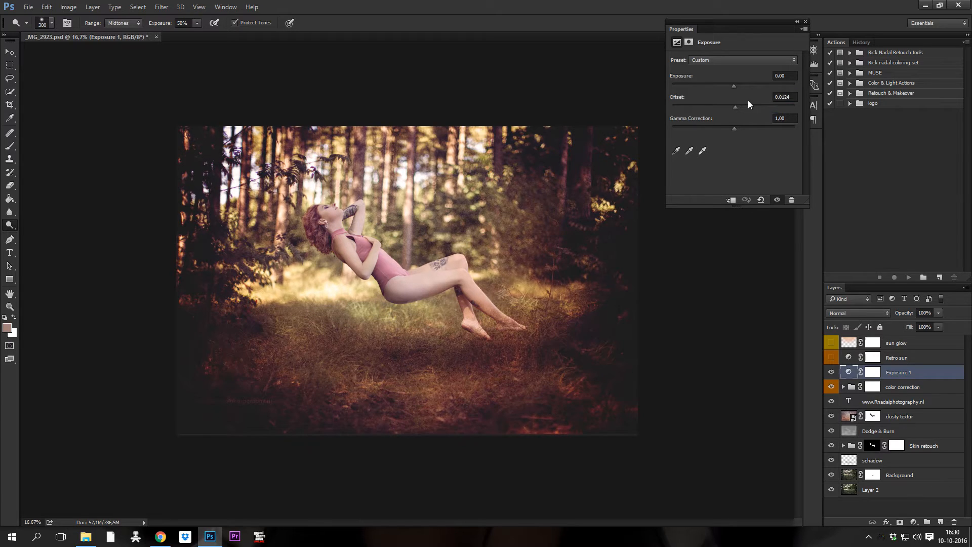
mouse_move(809, 98)
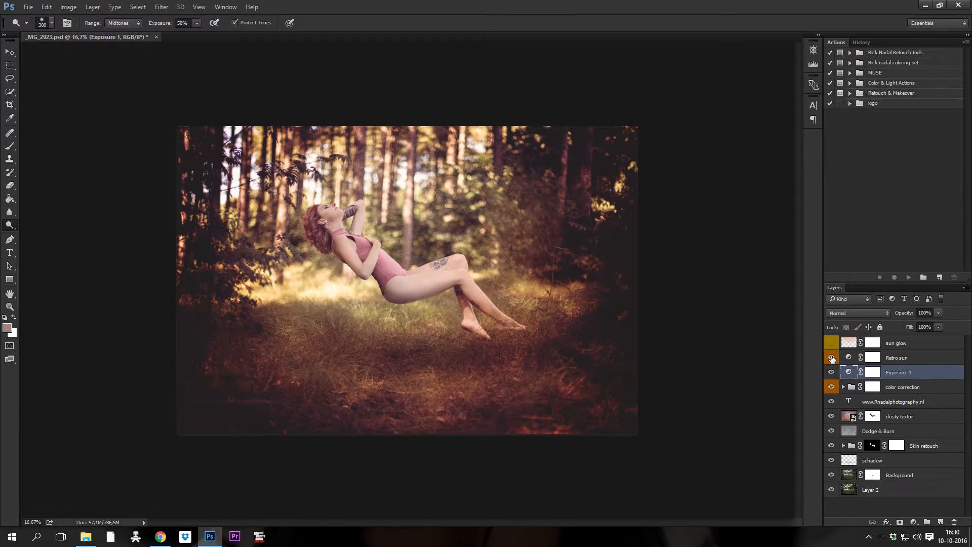
mouse_move(832, 357)
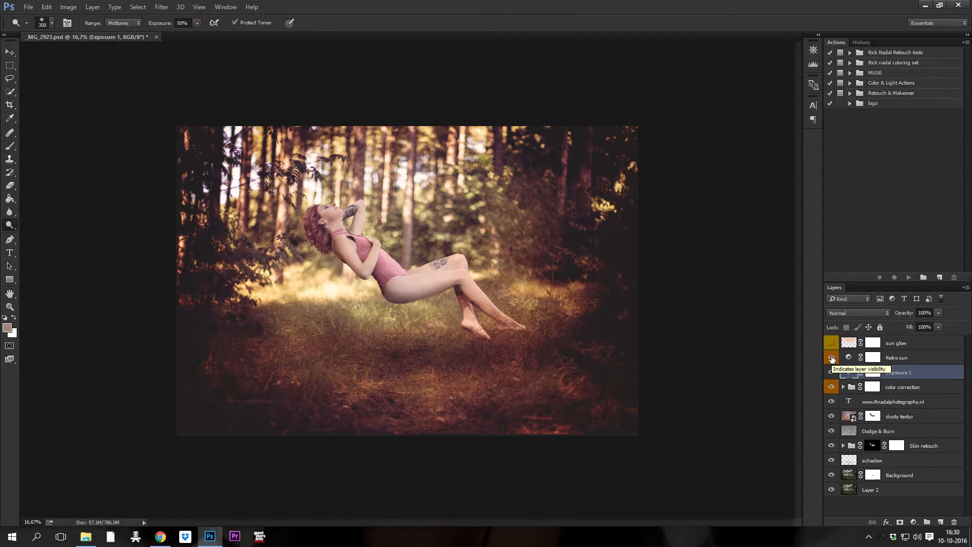
Make the Retro sun layer visible so its warm light covers the composite
left_click(830, 342)
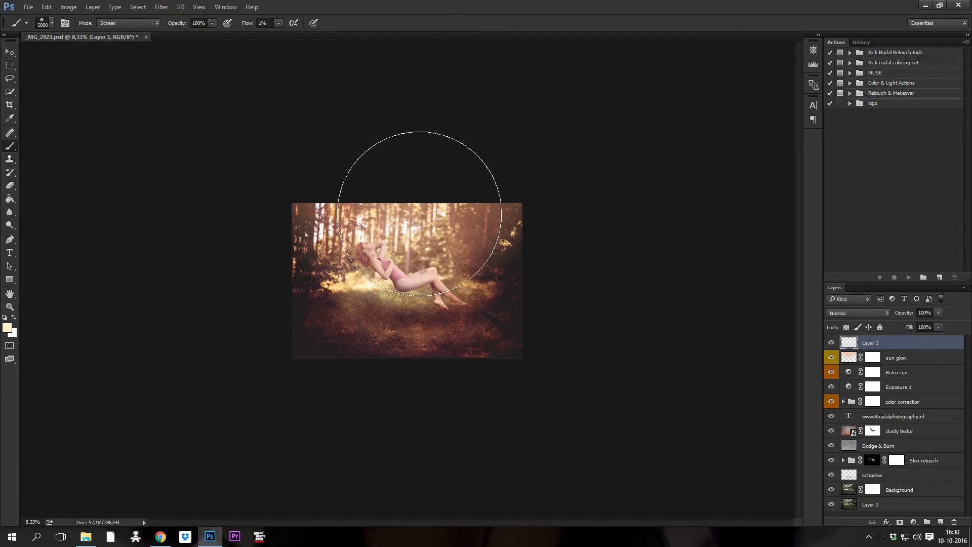
Adjust the brush size and softness for painting the cream sun glow on Layer 3
right_click(411, 283)
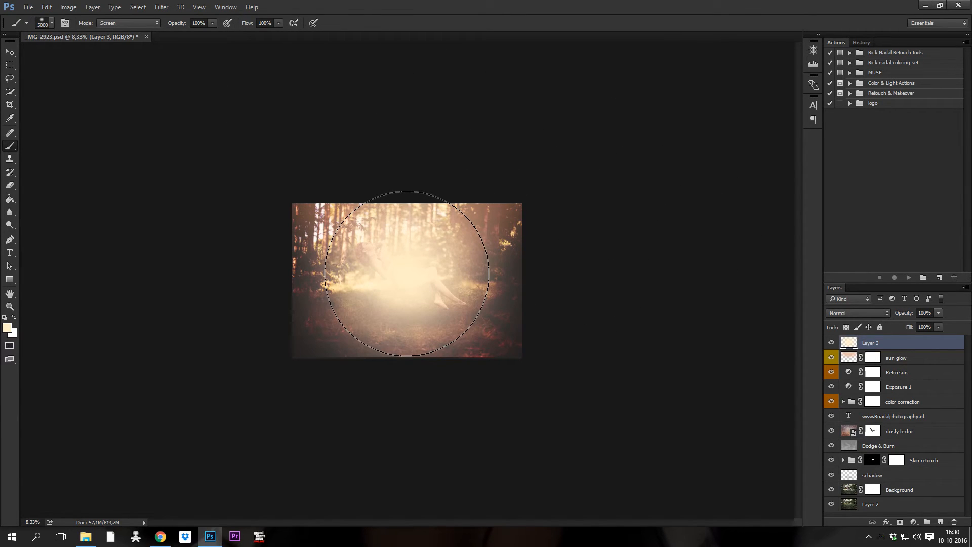
mouse_move(737, 338)
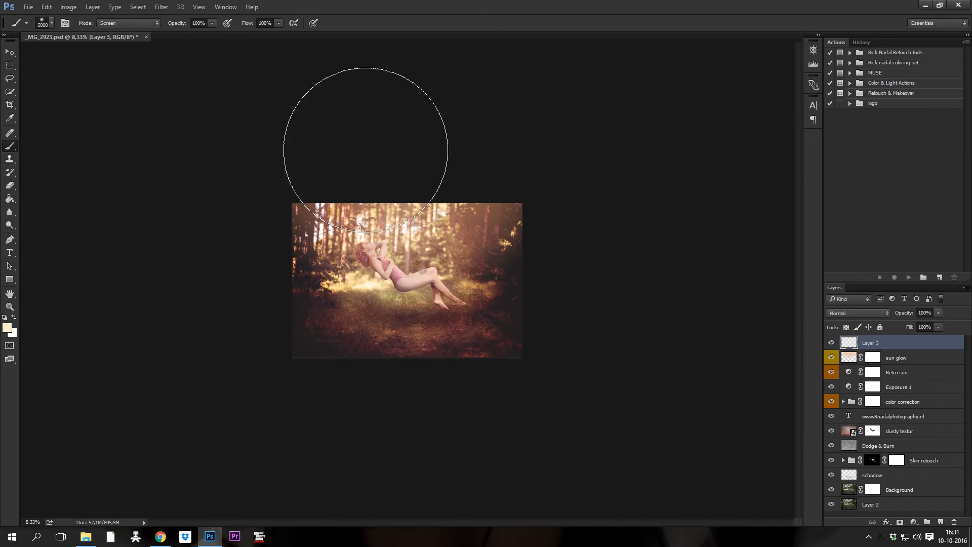
mouse_move(377, 151)
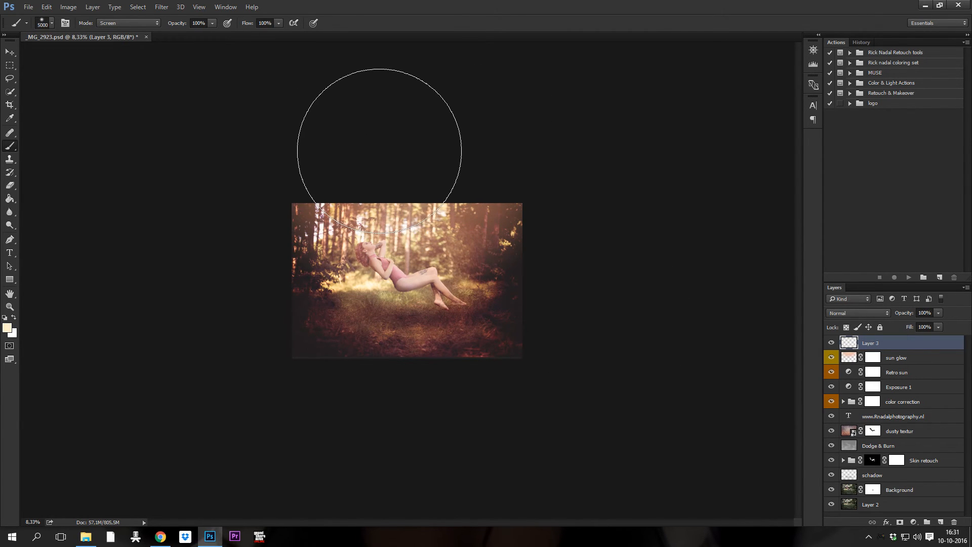
mouse_move(217, 152)
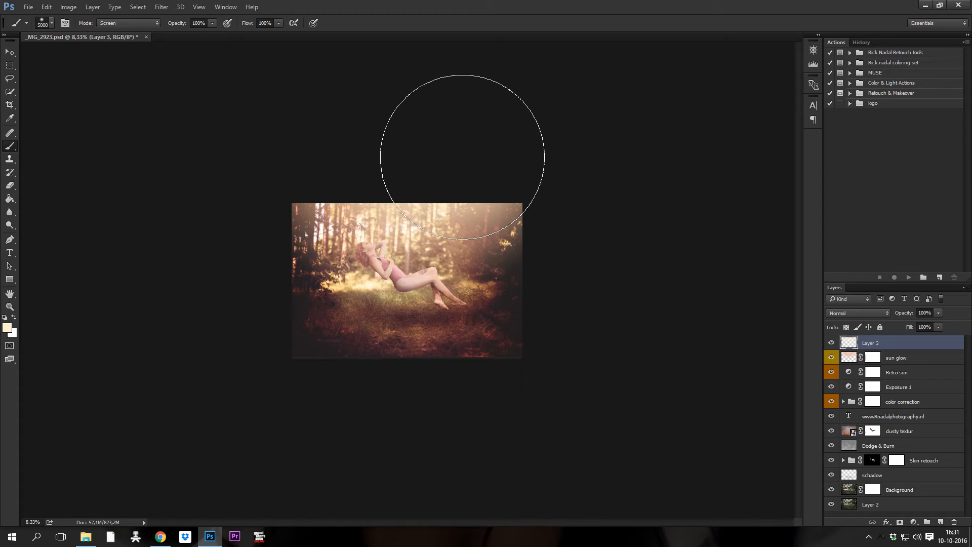
mouse_move(464, 160)
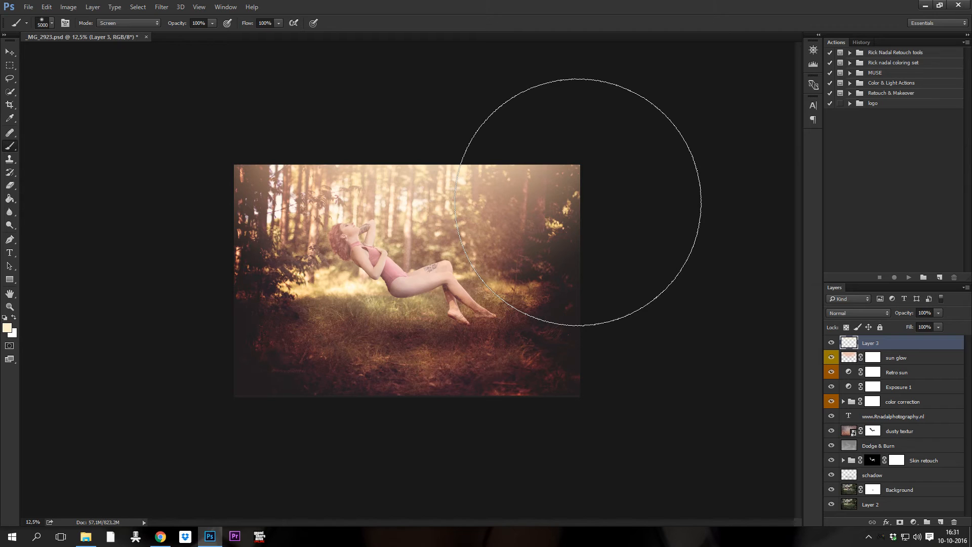
mouse_move(699, 233)
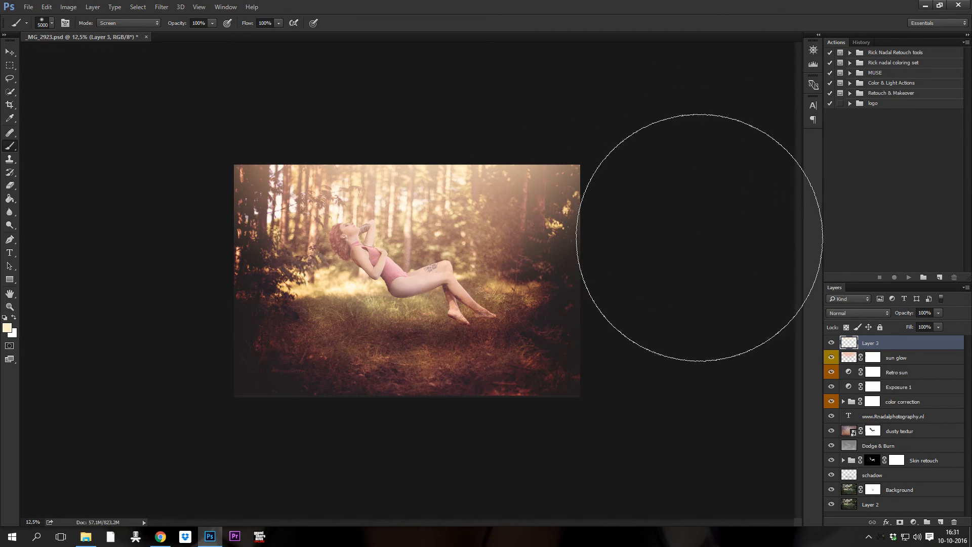